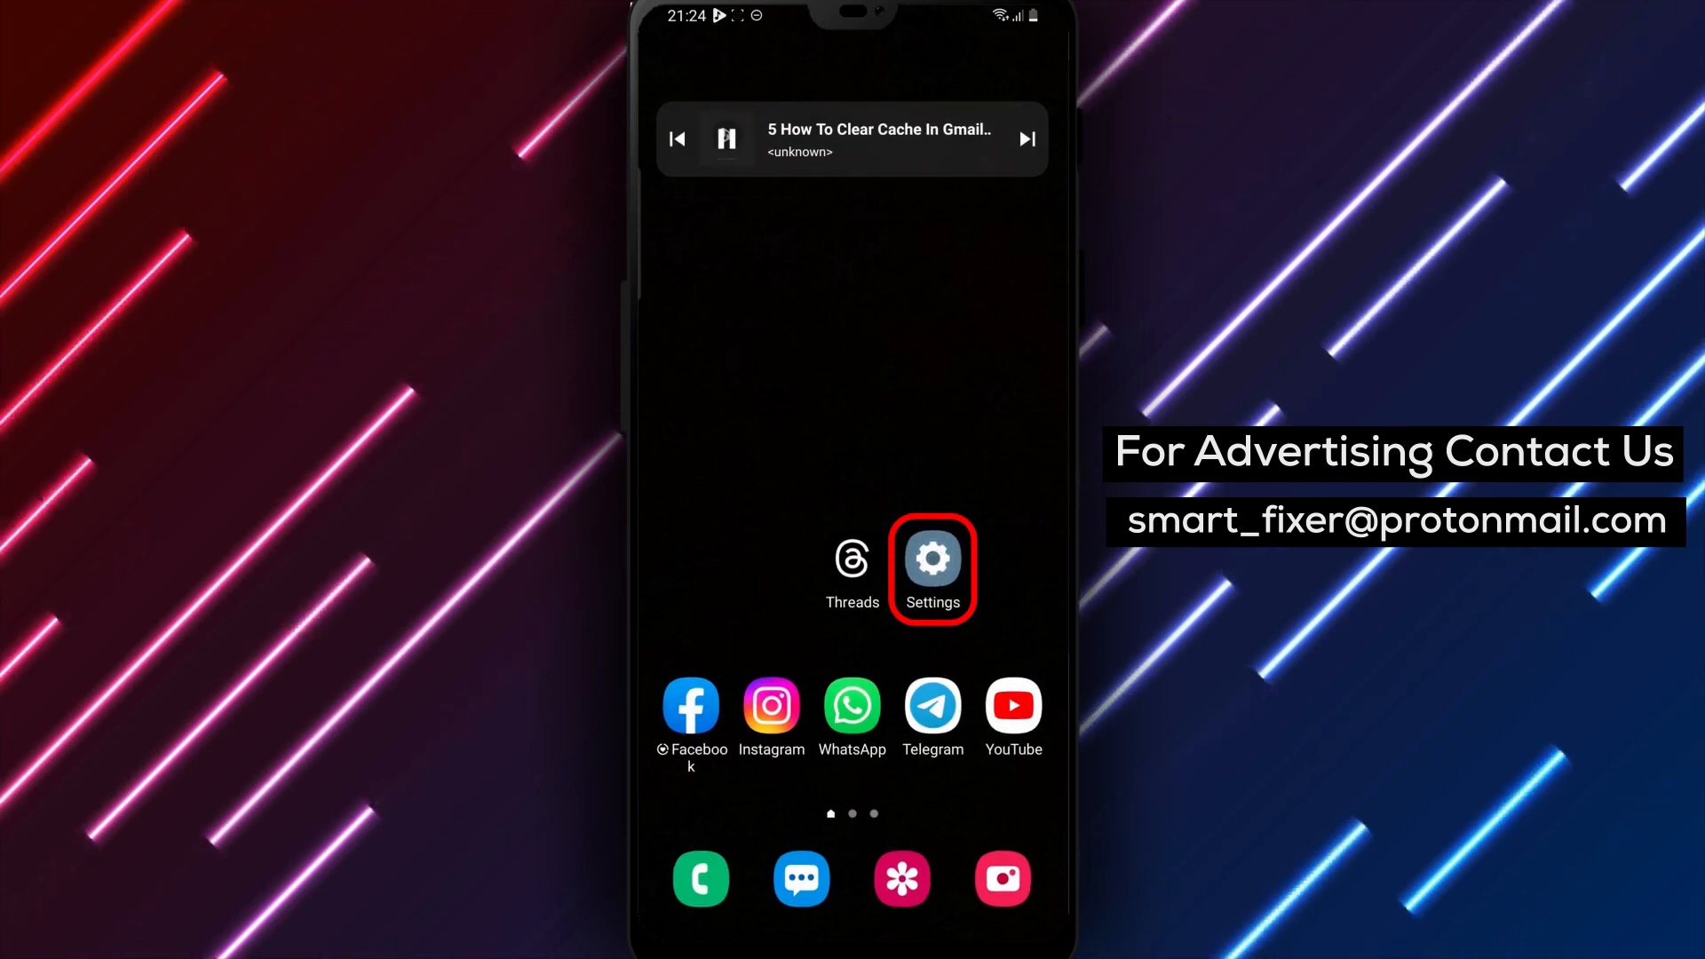
Launch Settings from the home screen and scroll toward the Apps entry
left_click(932, 557)
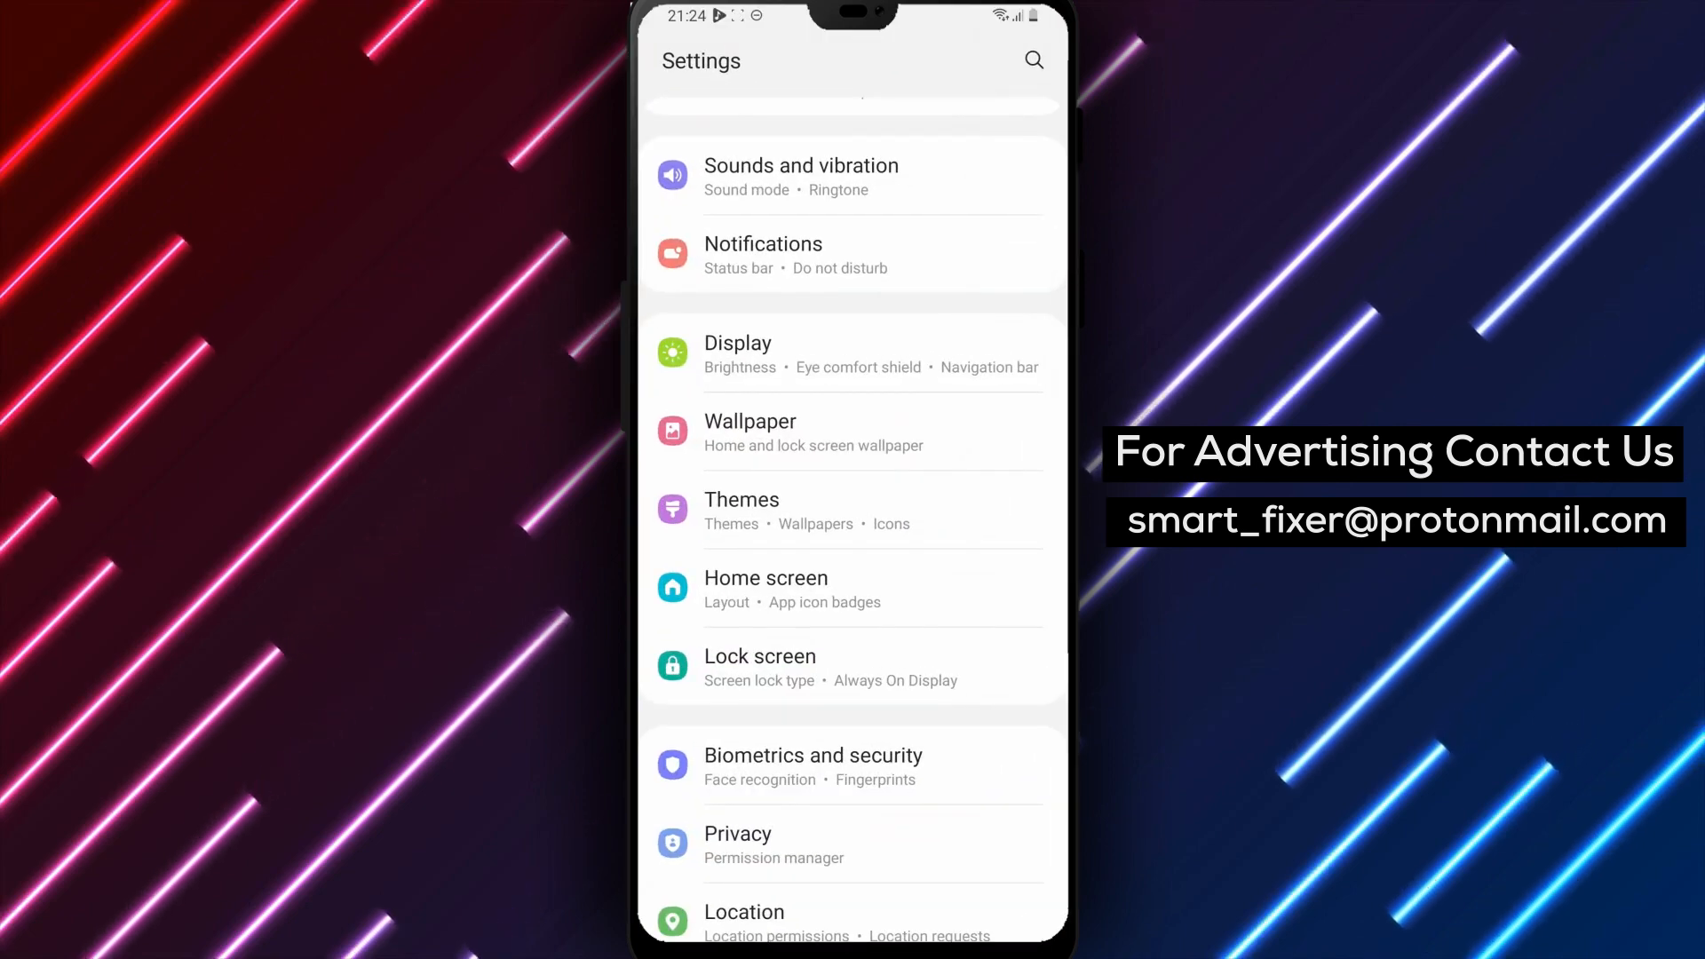
scroll("down", 3)
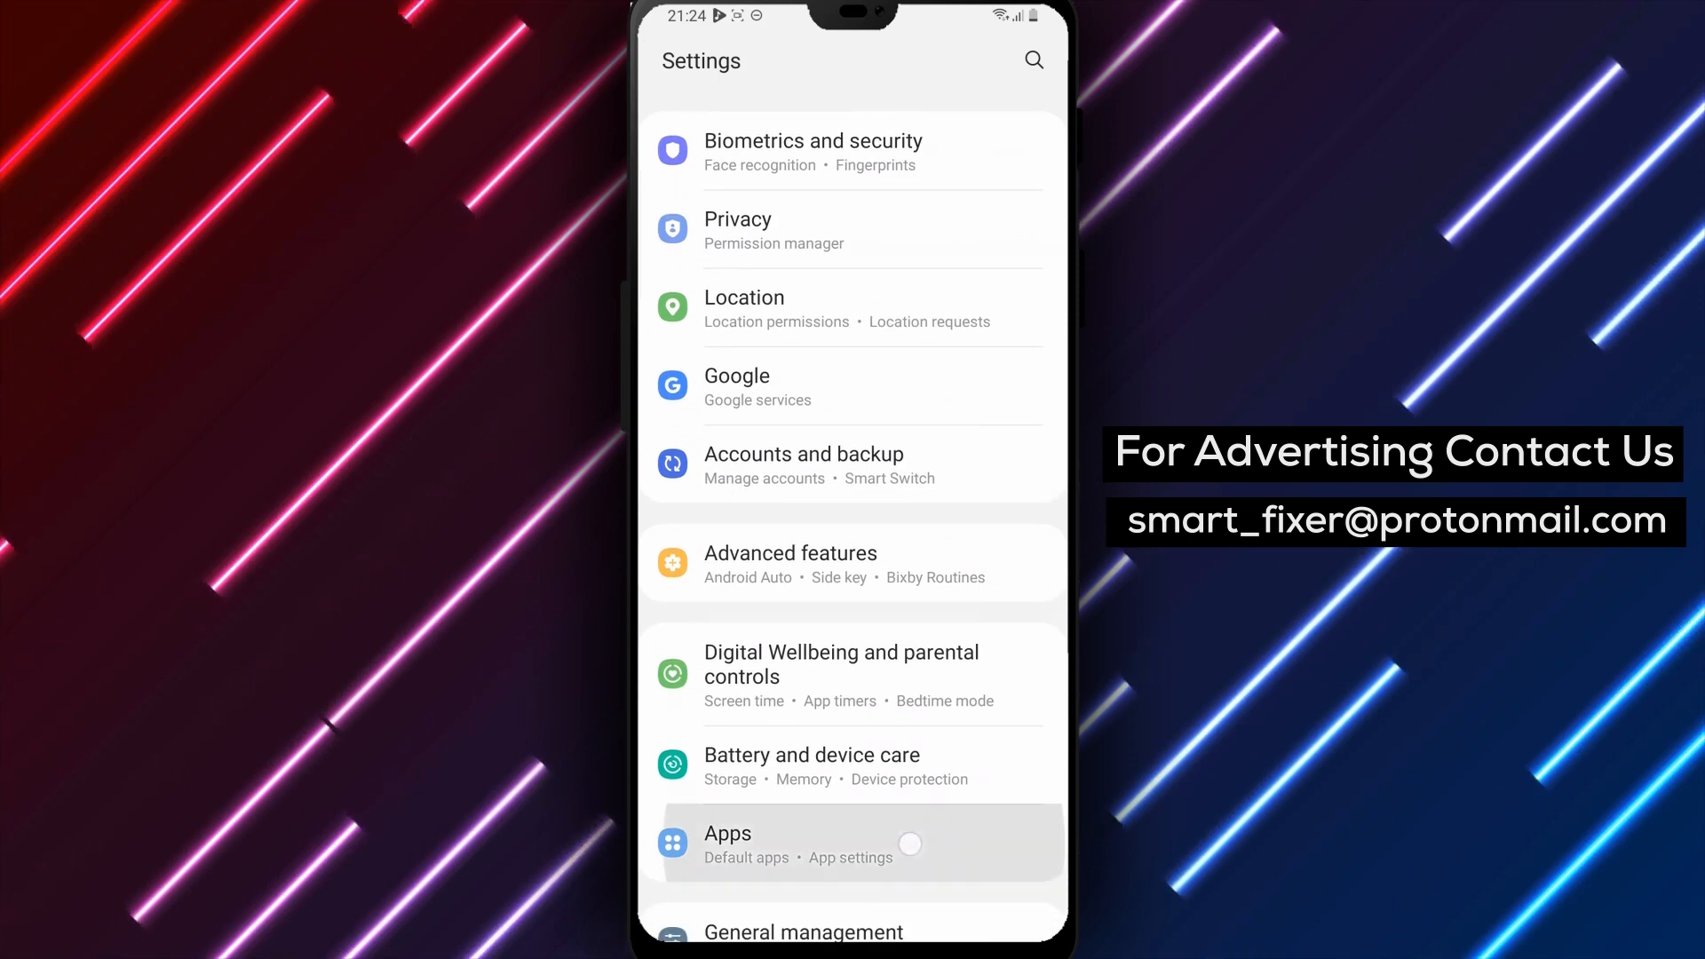
Show the installed apps list and scroll down to the G entries where Gmail appears
left_click(815, 846)
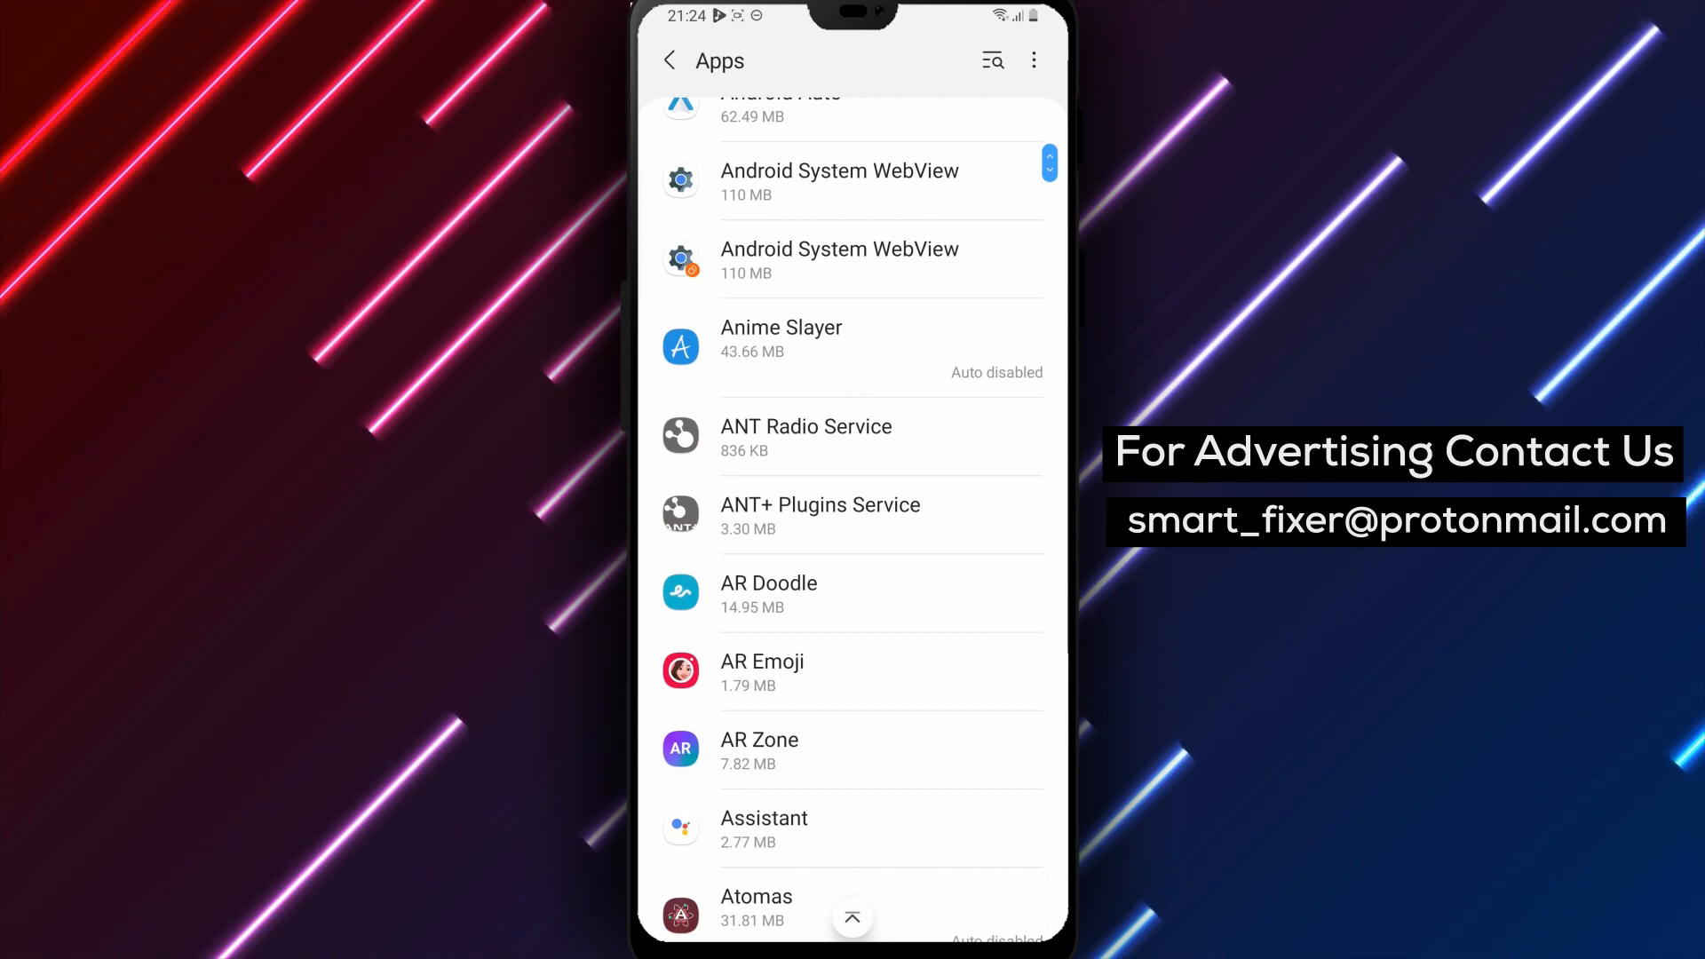
scroll("down", 3)
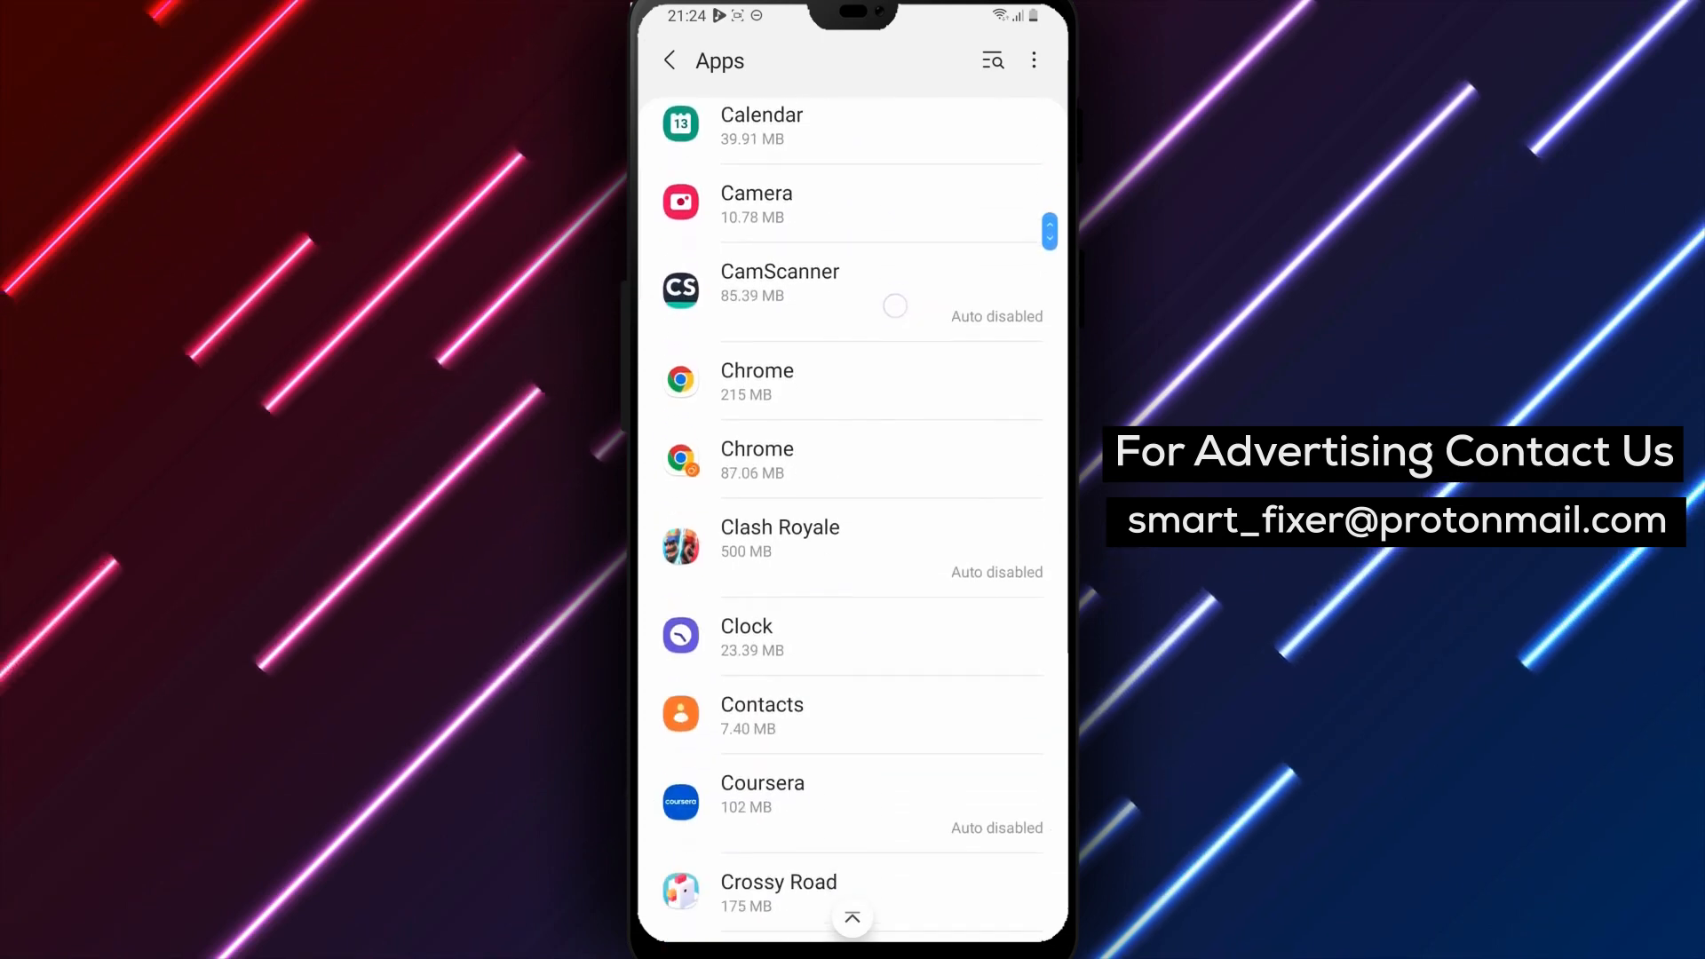
scroll("down", 3)
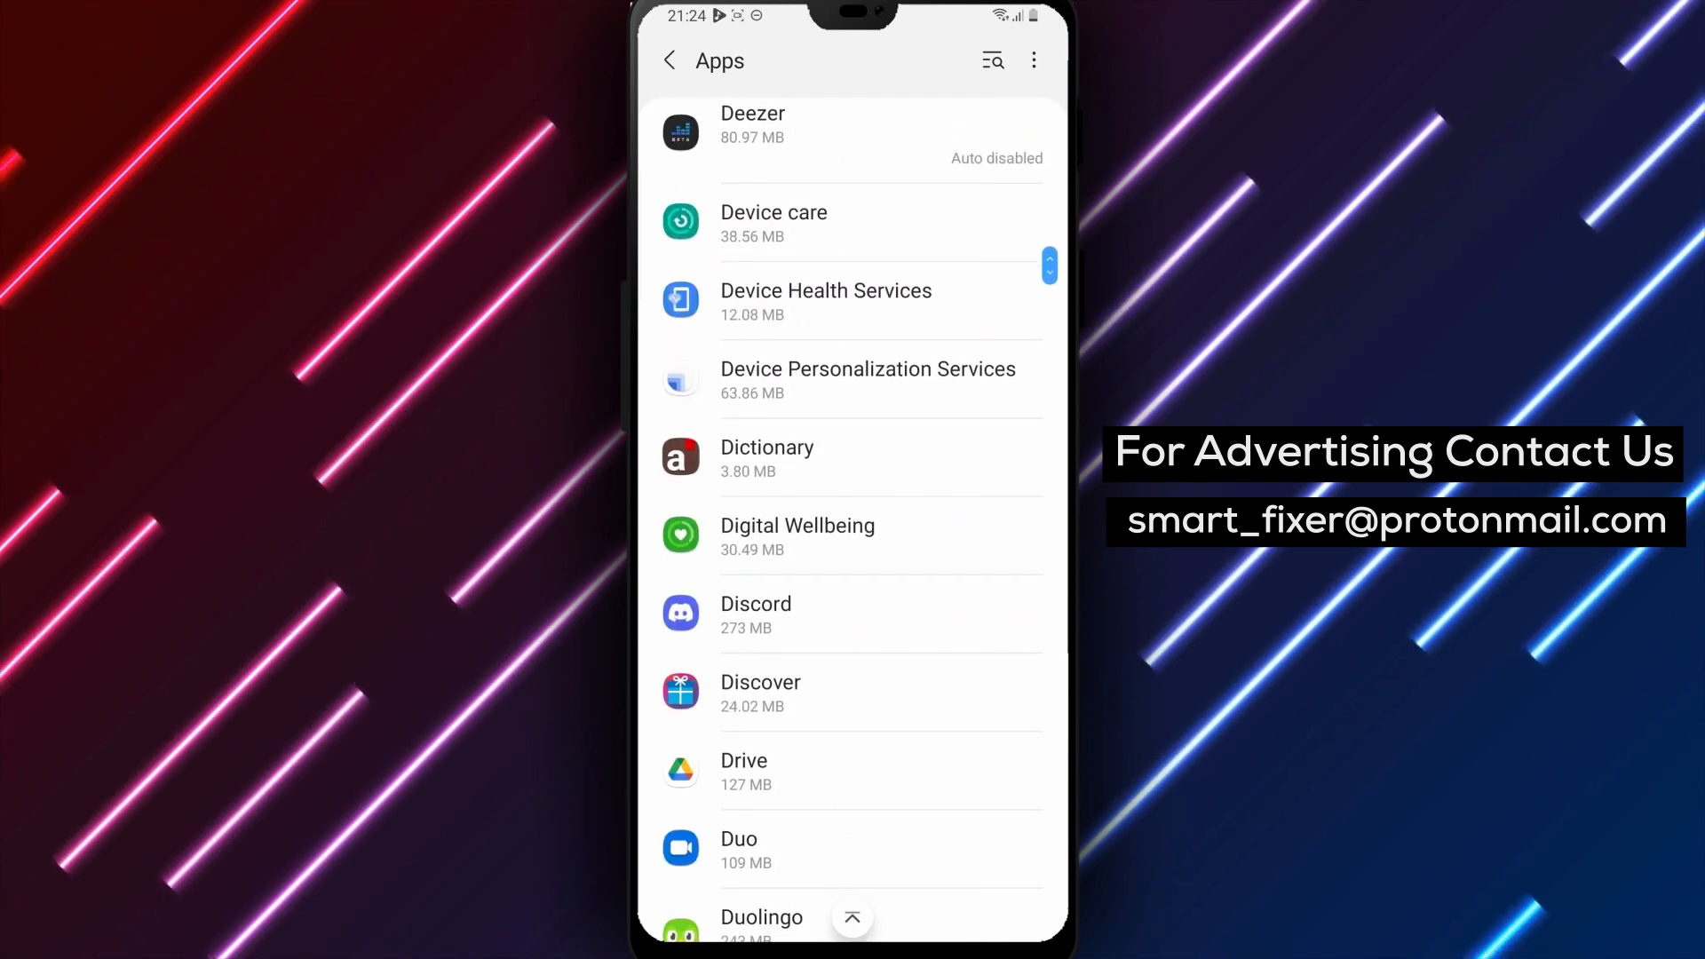
scroll("down", 3)
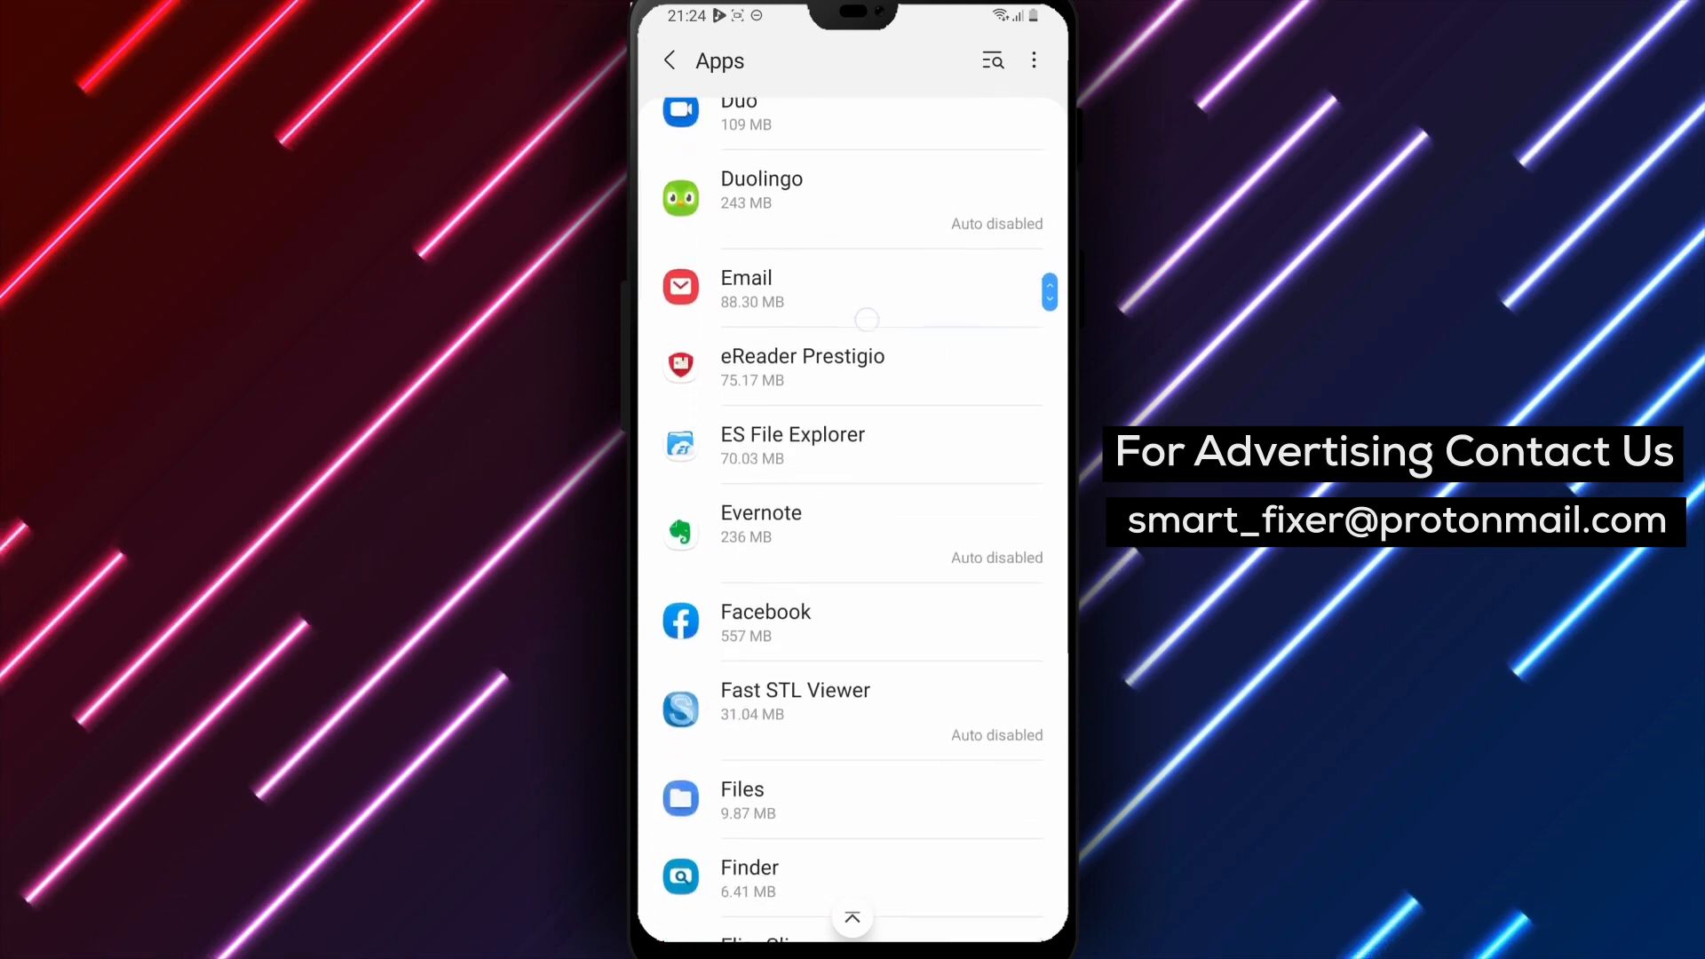
scroll("down", 3)
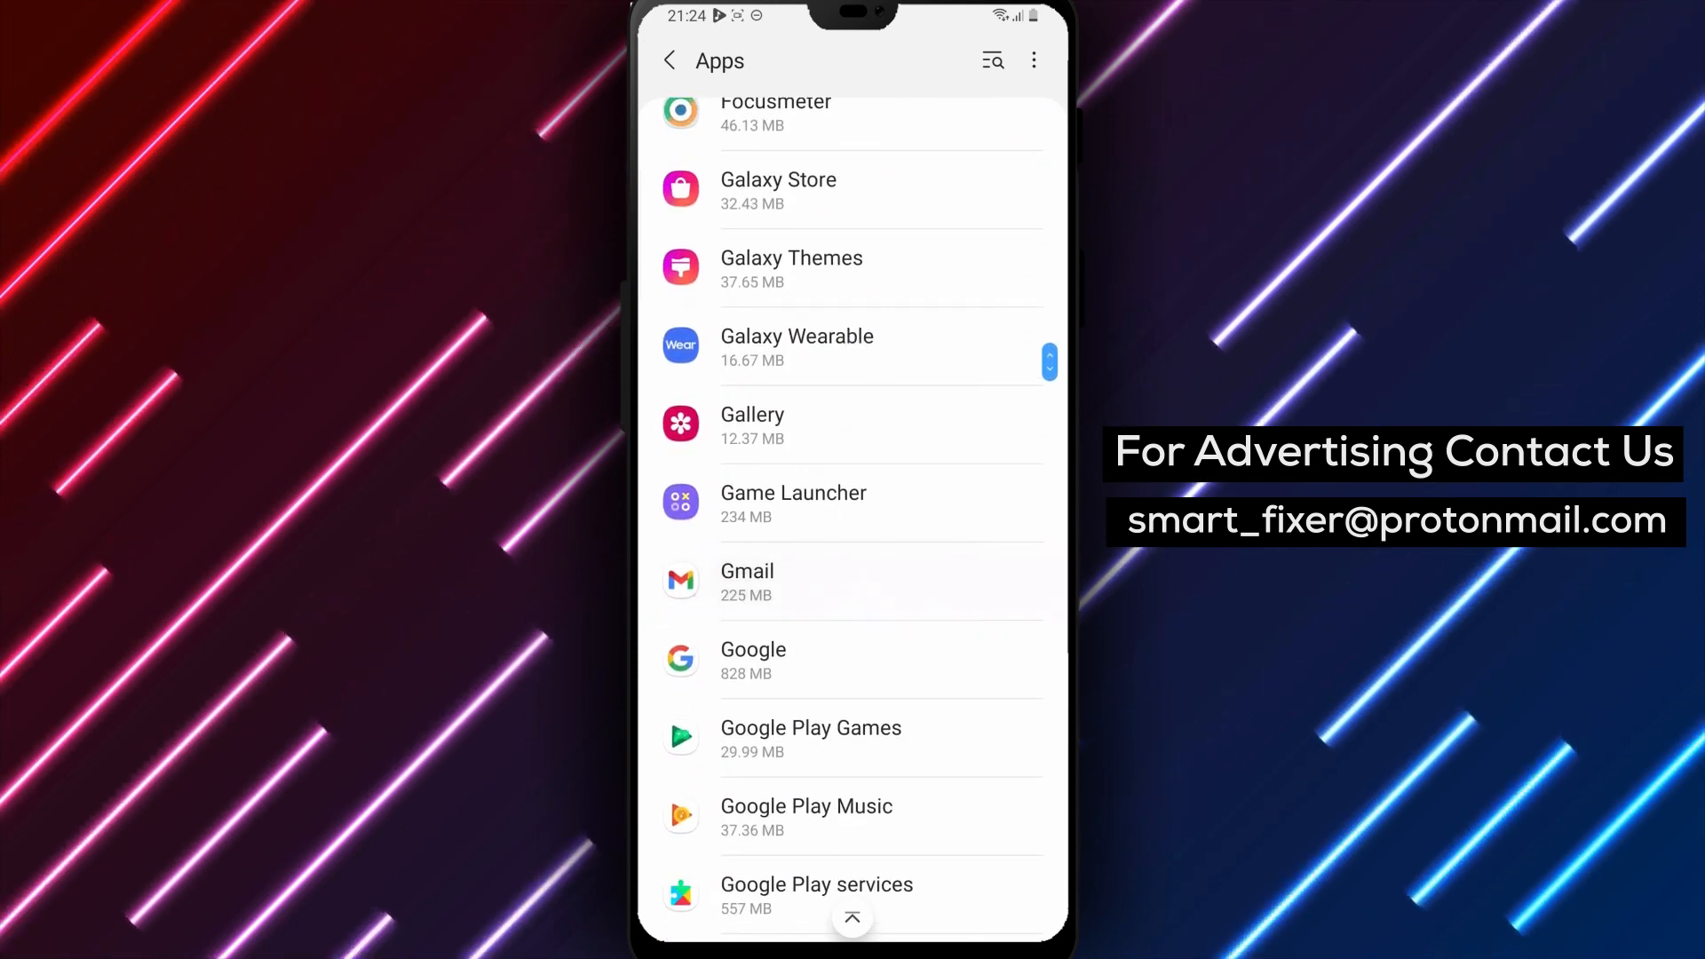
Clear Gmail's cache from its Storage page so it reads 0 B of 225 MB total
left_click(747, 582)
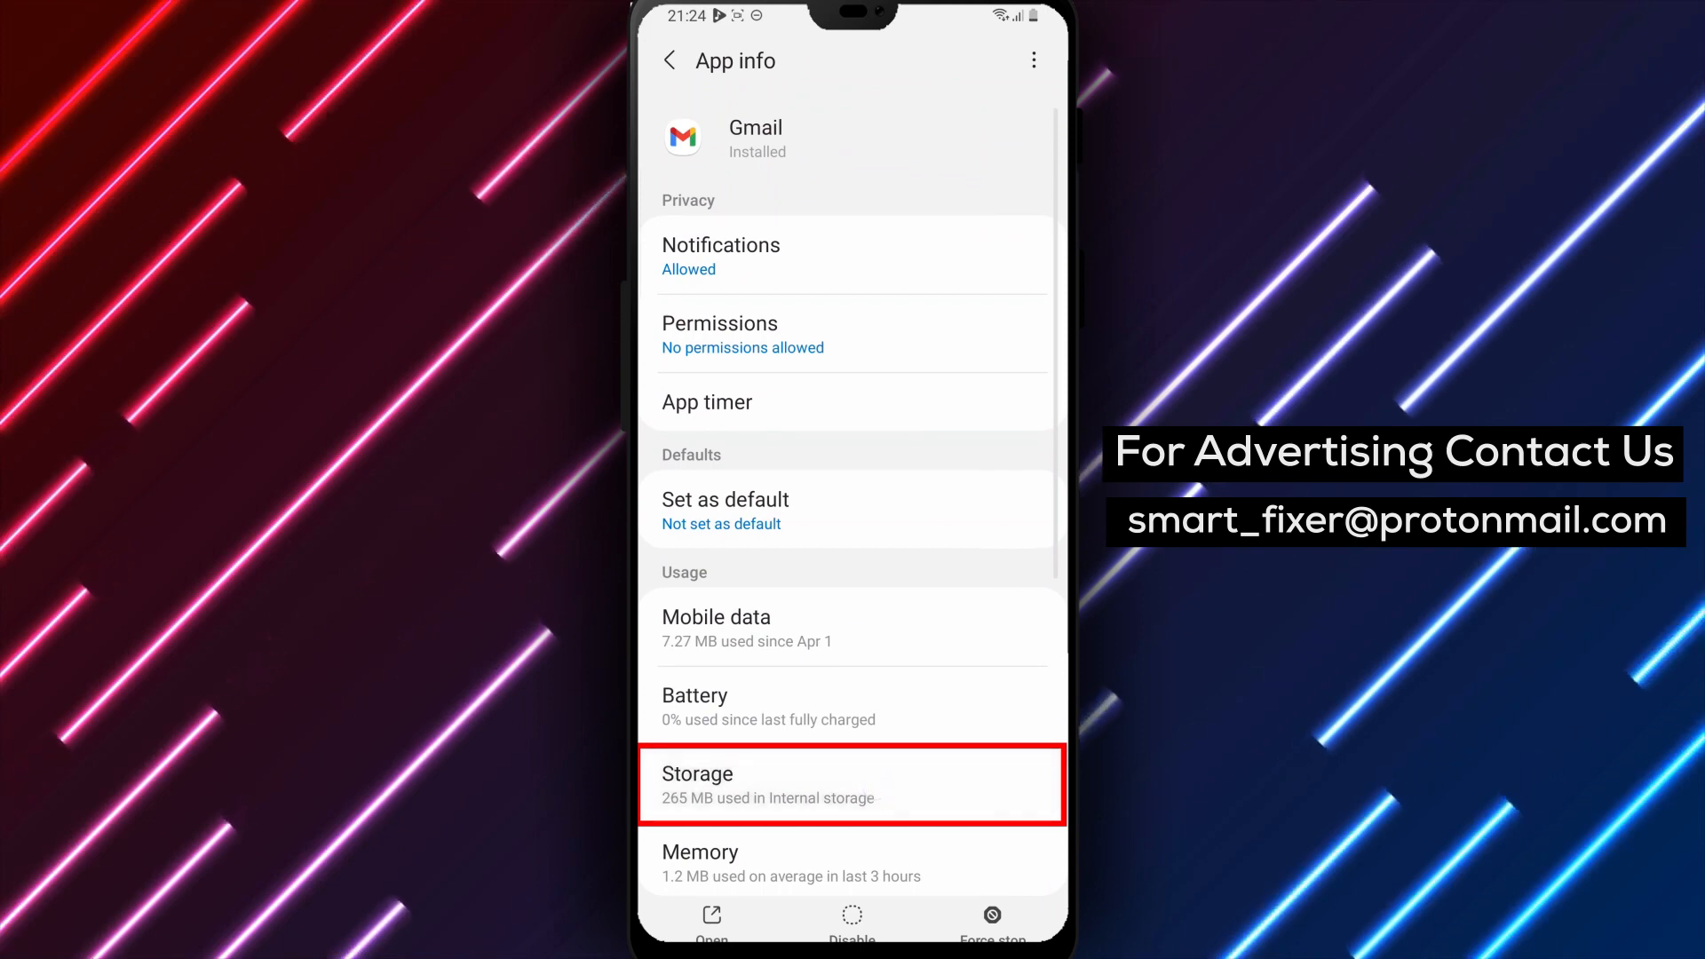
left_click(850, 783)
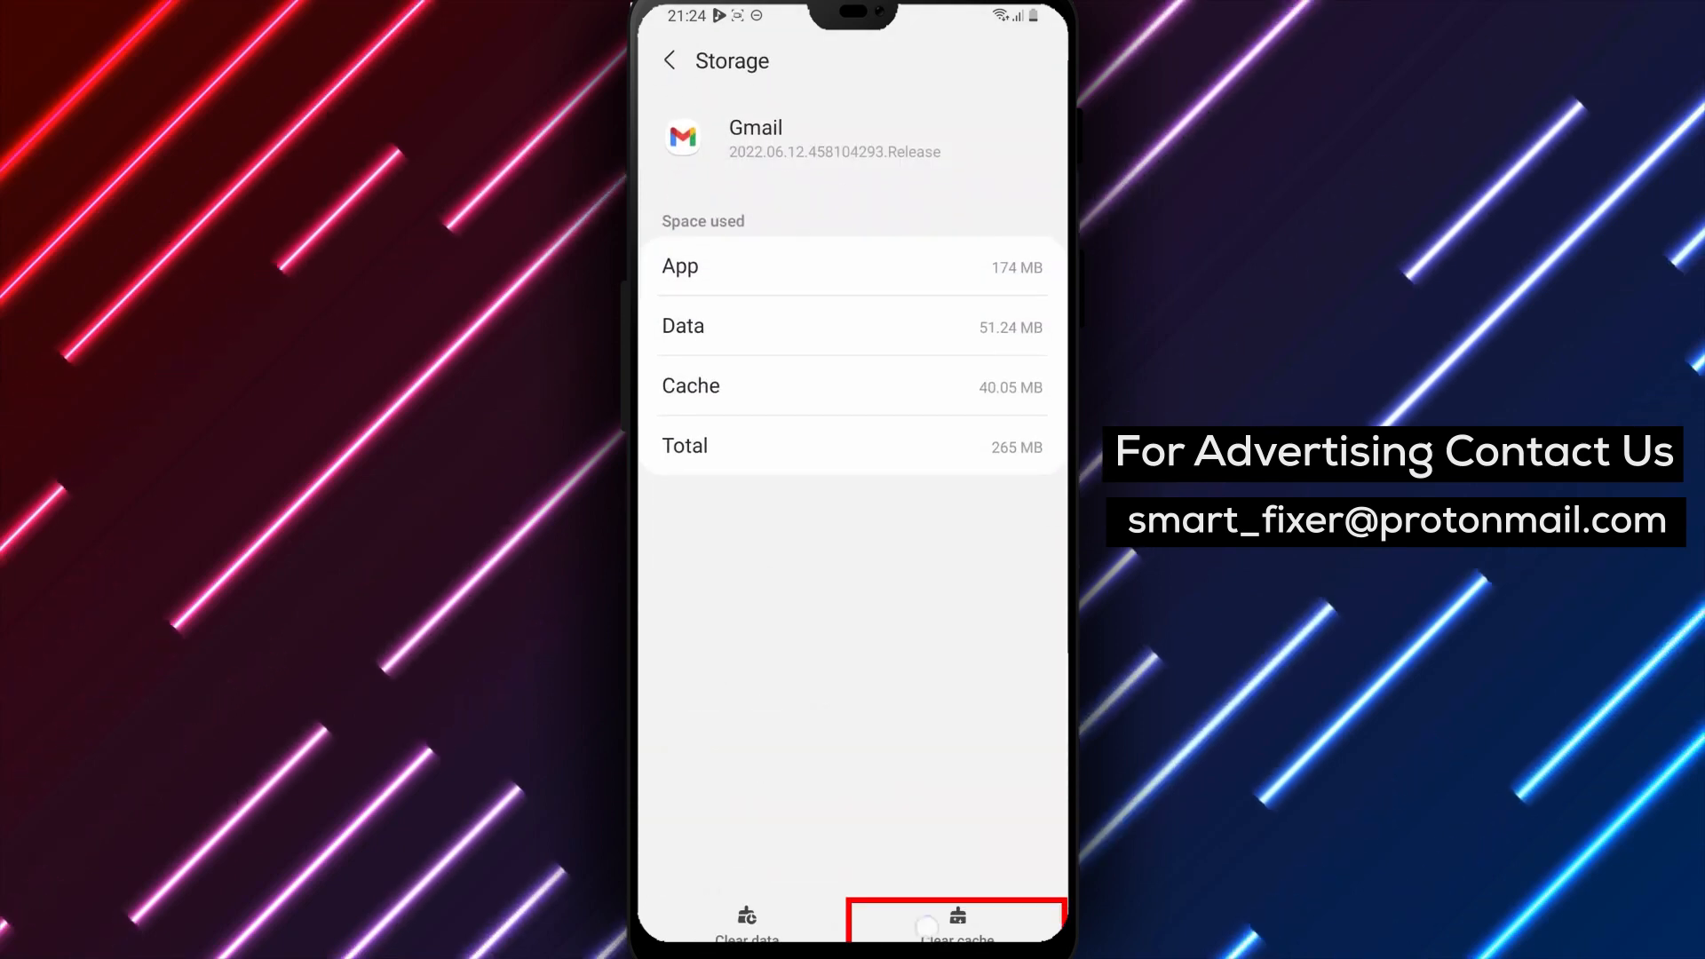
left_click(955, 921)
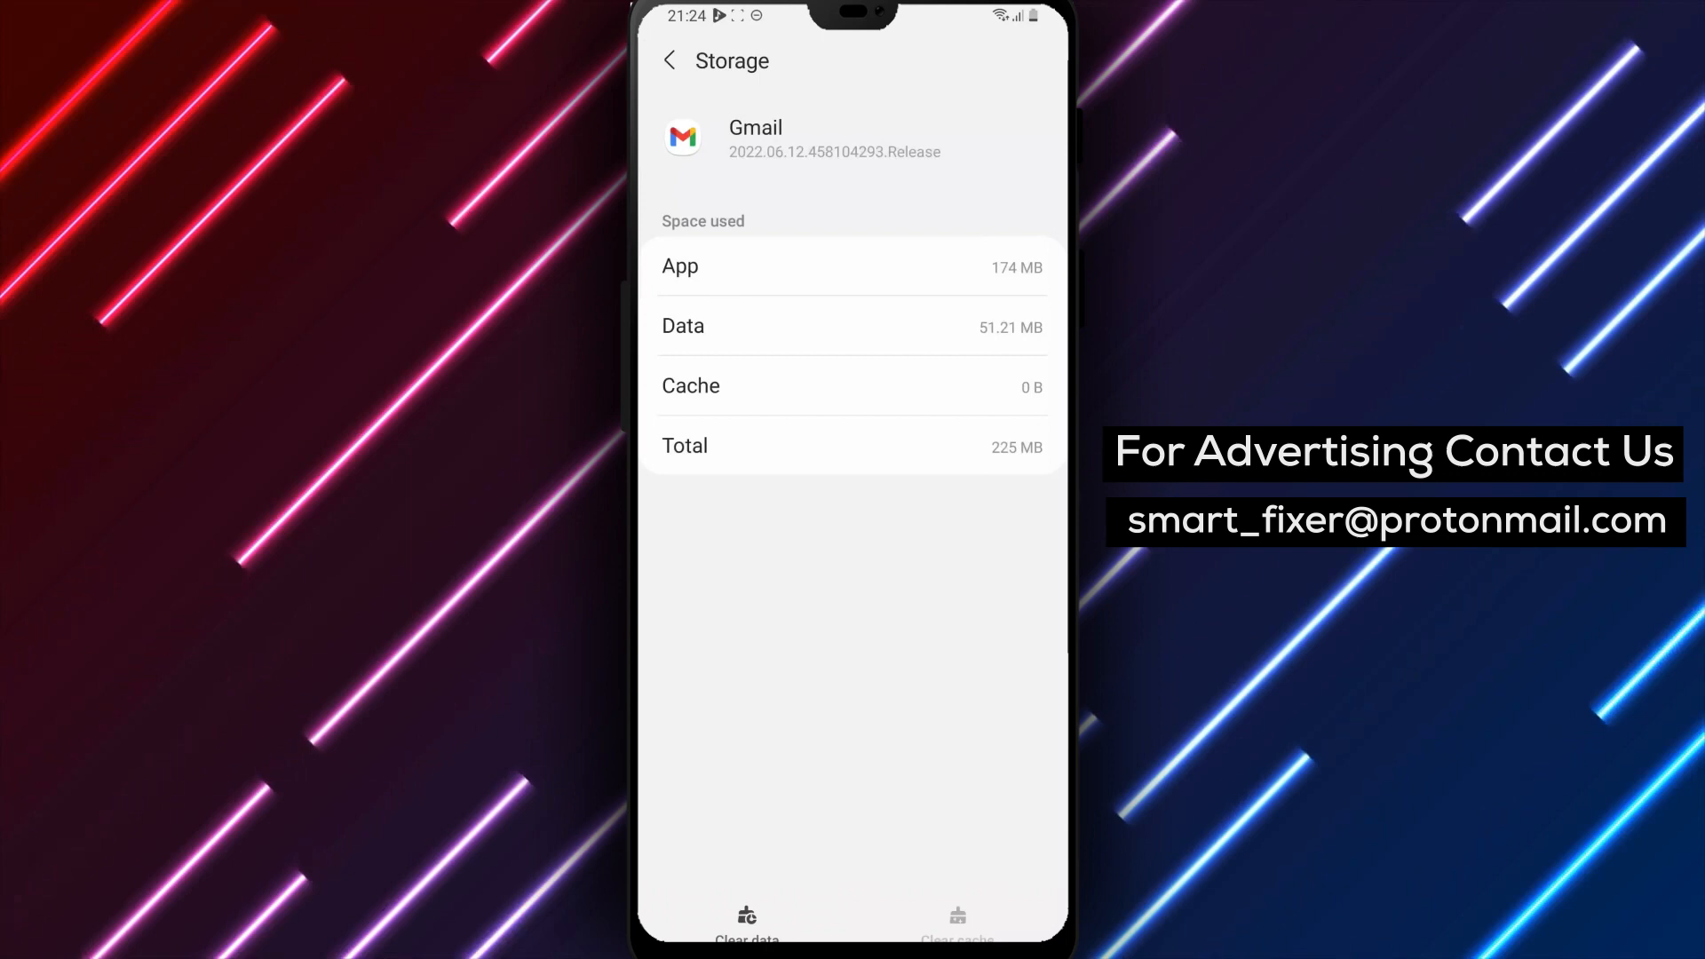